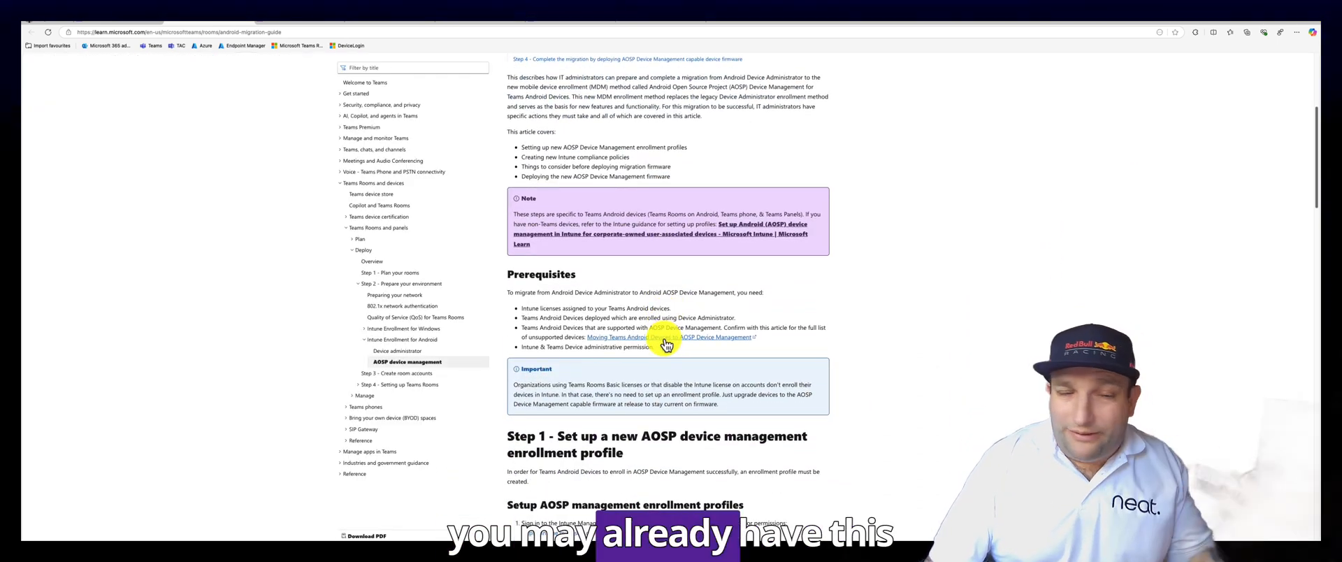
Step: Scroll through the Neat Support page content before searching
scroll(down, 3)
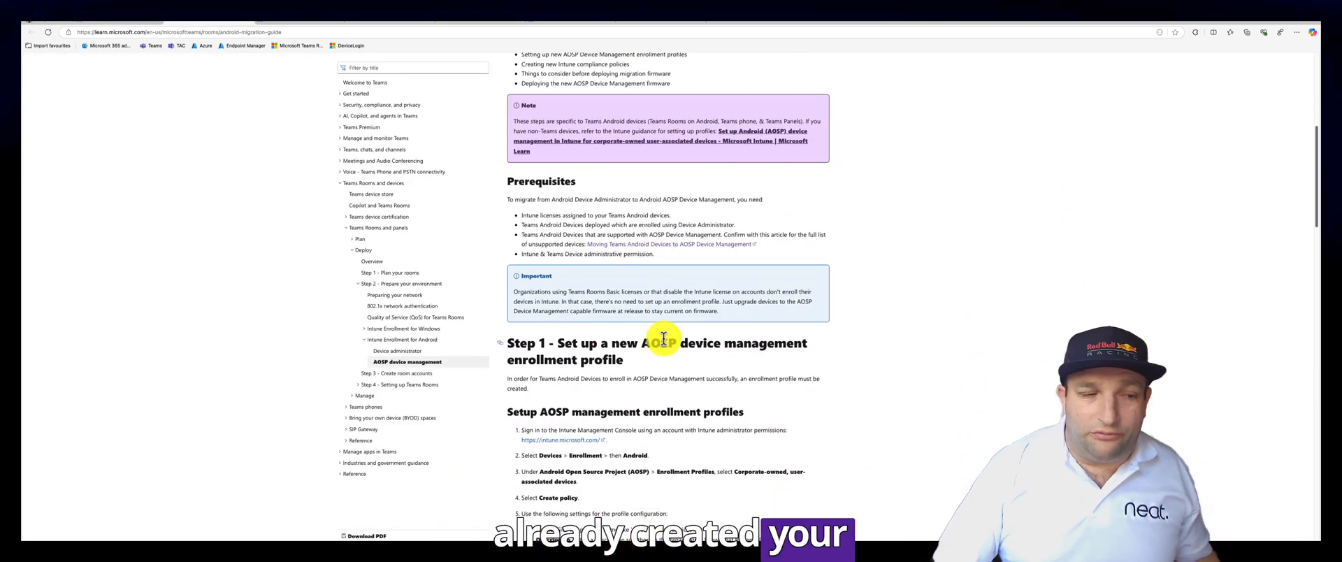
scroll(down, 3)
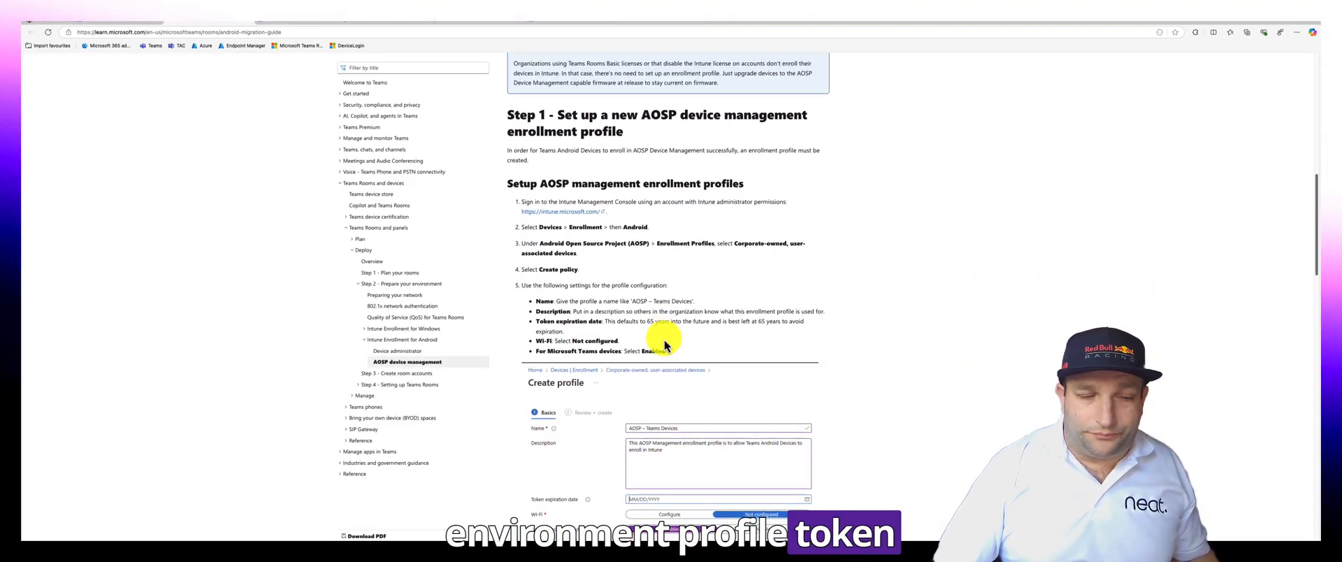
scroll(down, 3)
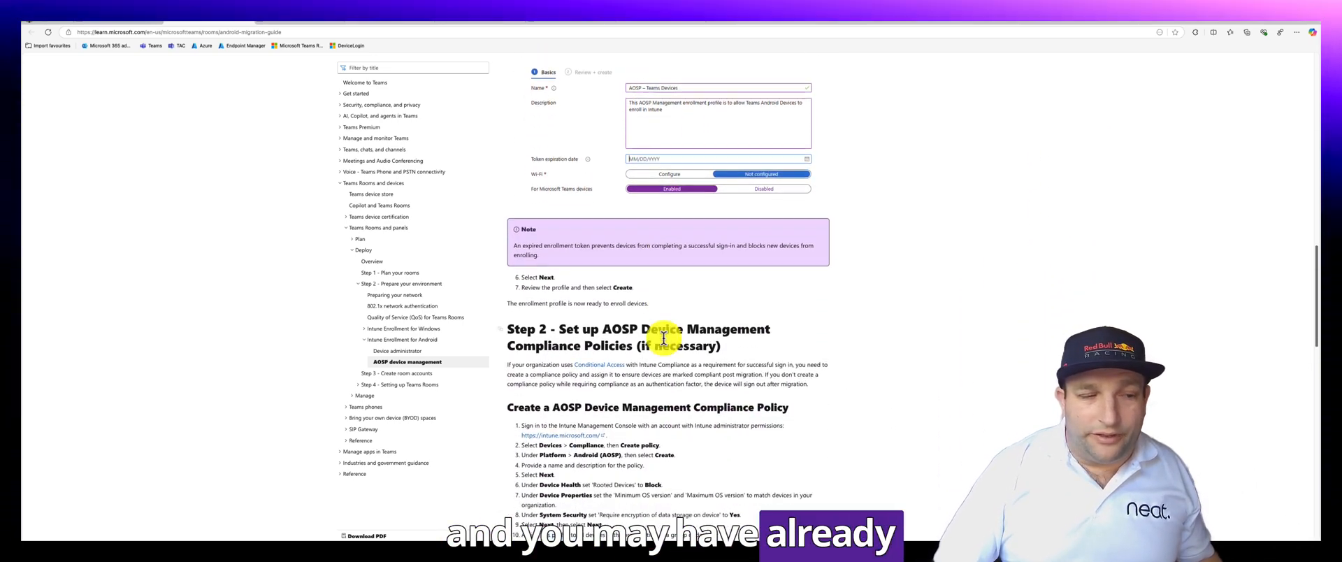
scroll(down, 3)
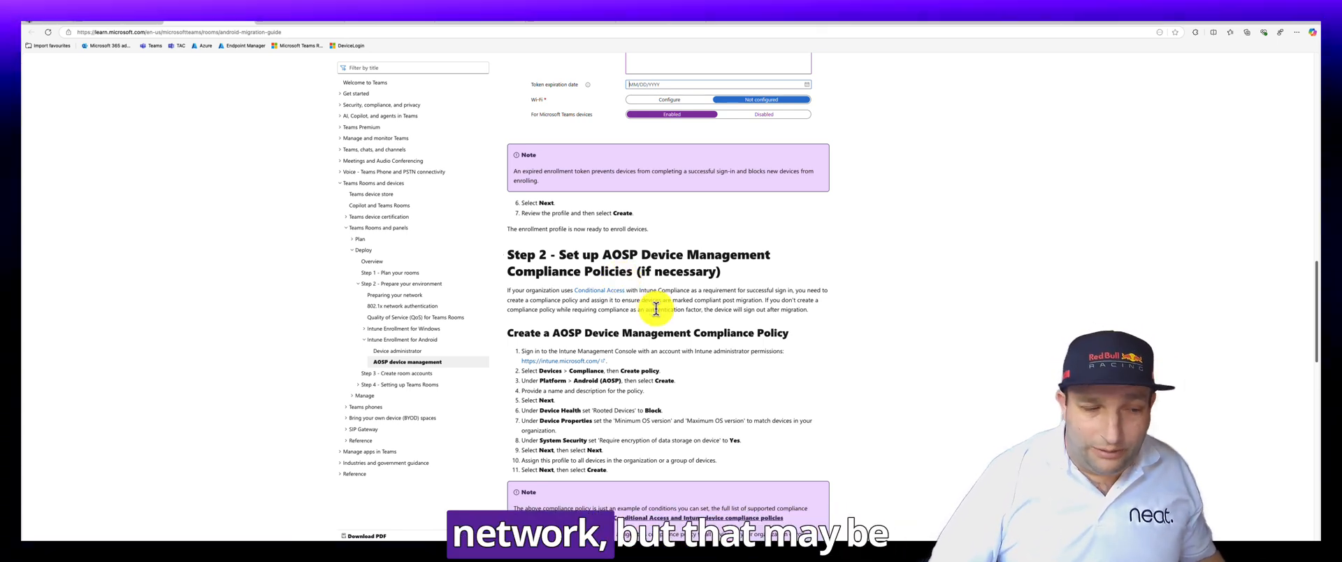
scroll(down, 3)
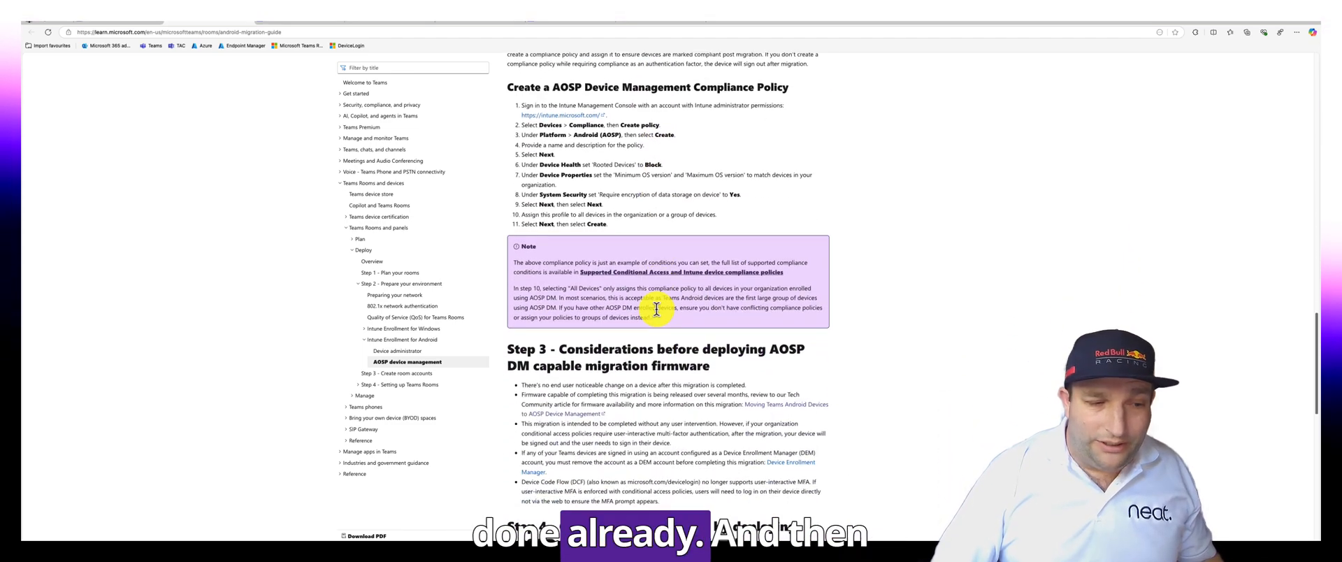
scroll(down, 3)
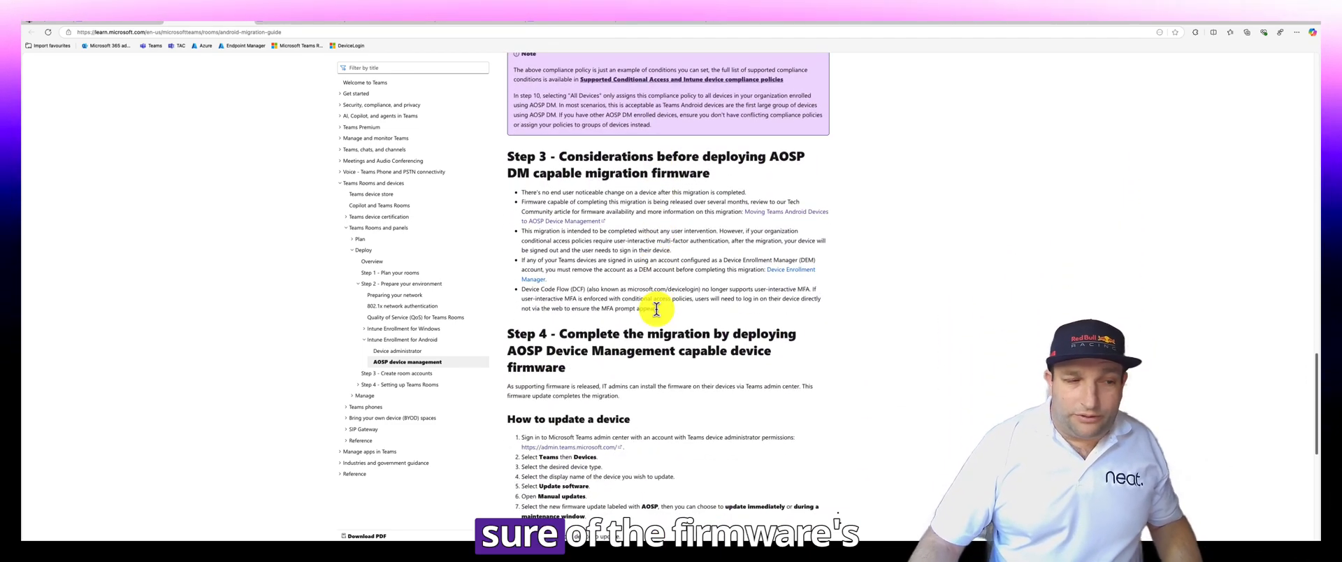
scroll(down, 3)
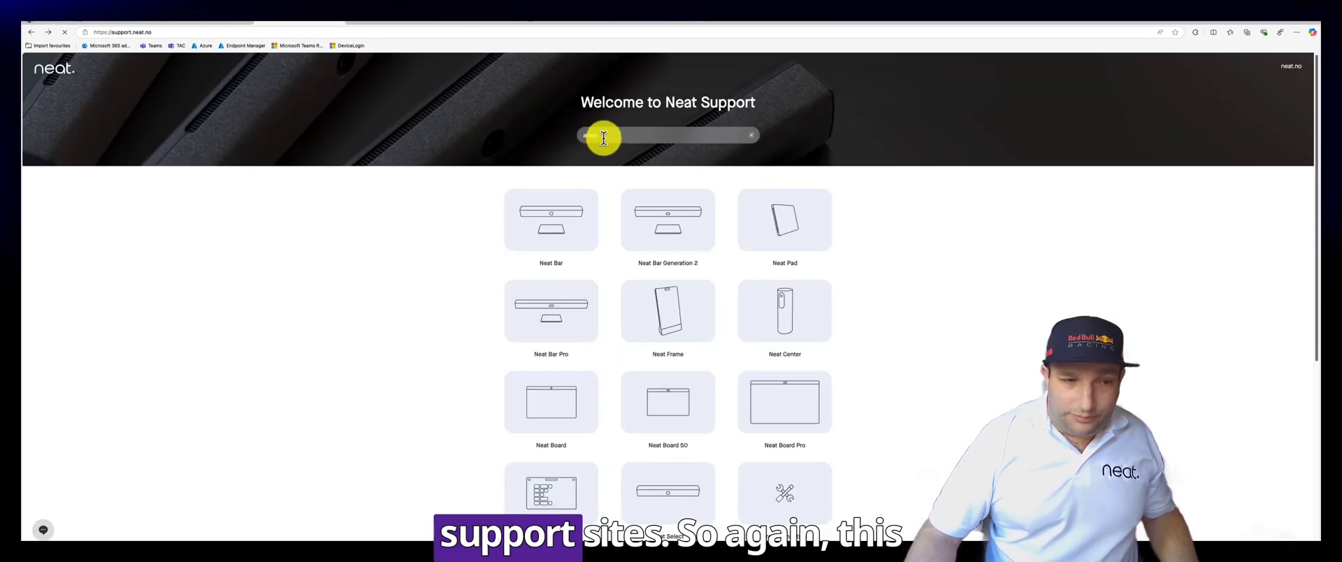
Step: Search Neat Support for 'aosp' and scroll through the Teams AOSP migration article's videos and timeline
text(aosp)
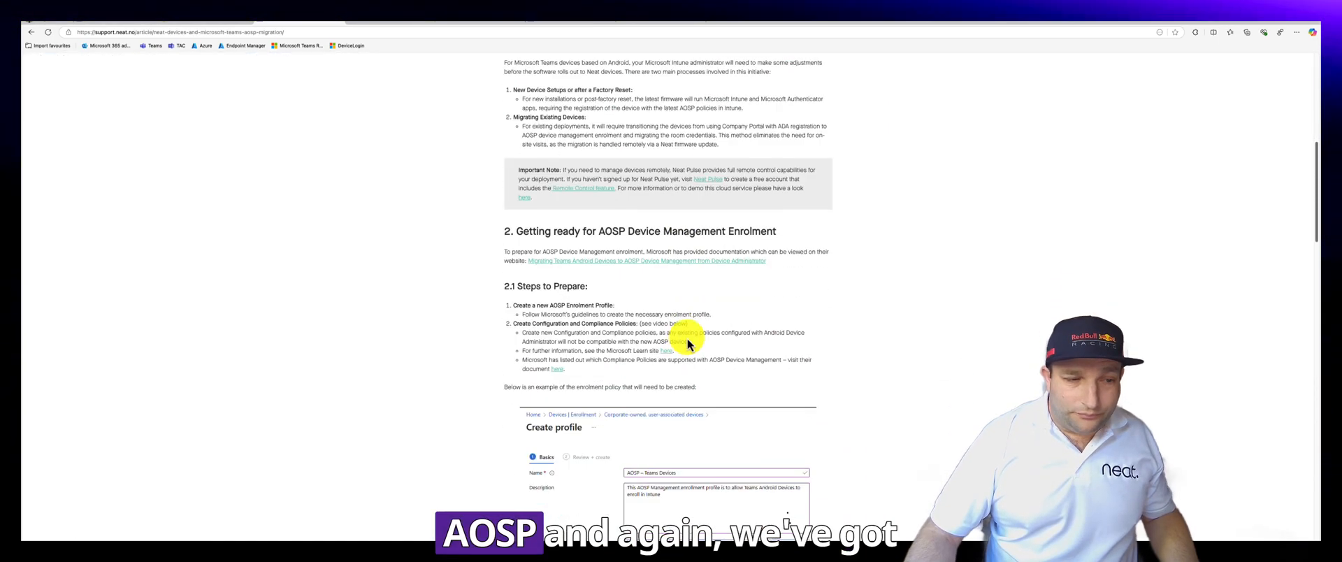
scroll(down, 3)
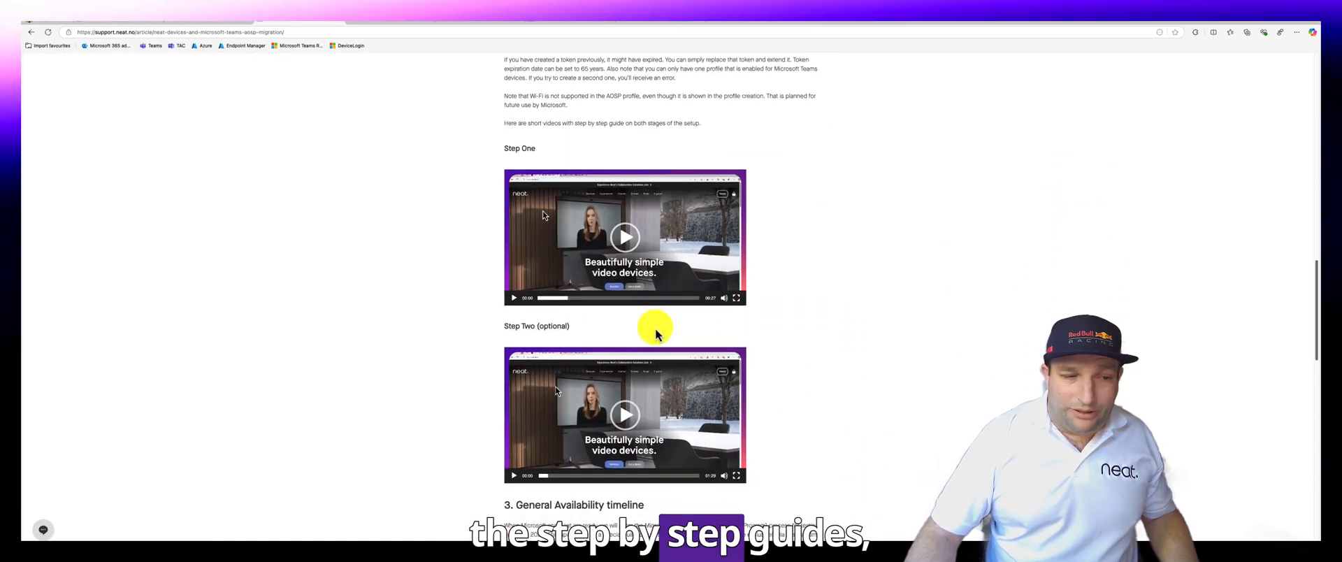
scroll(down, 3)
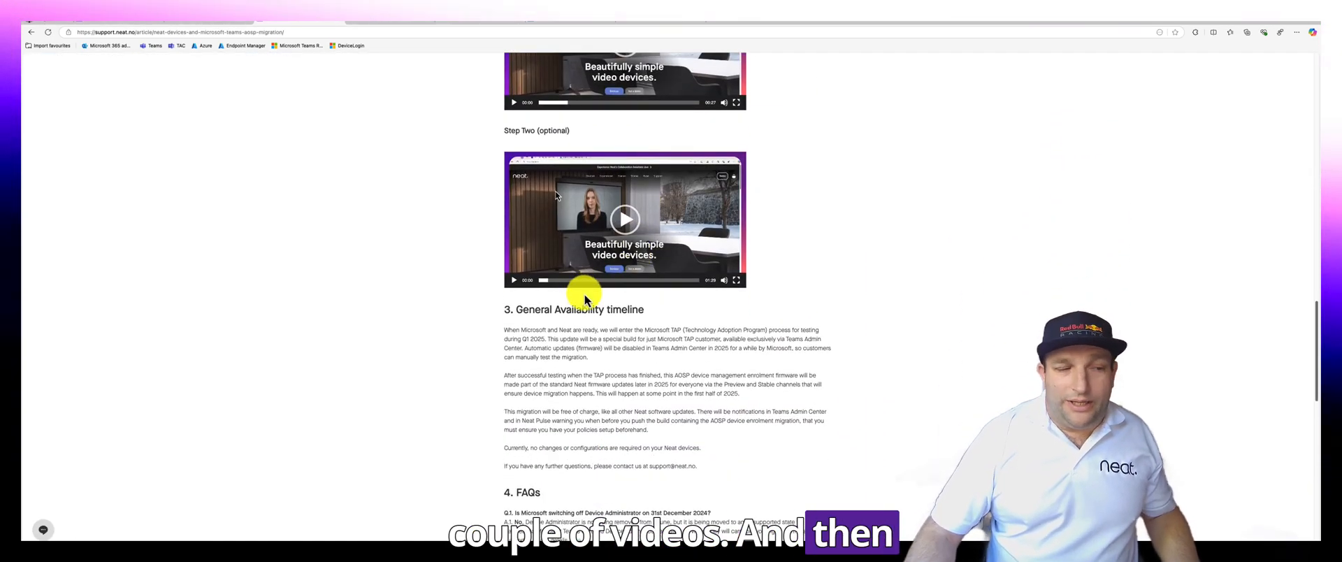
scroll(down, 3)
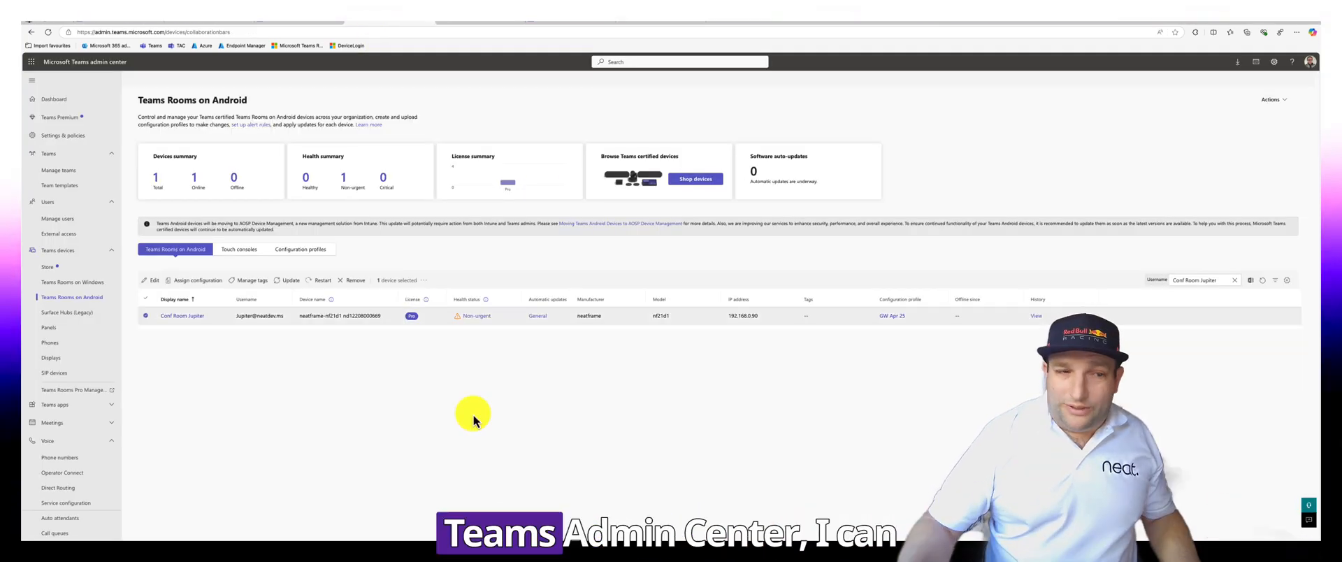
Step: Open Conf Room Jupiter's details and select the Firmware component among its available updates
click(182, 316)
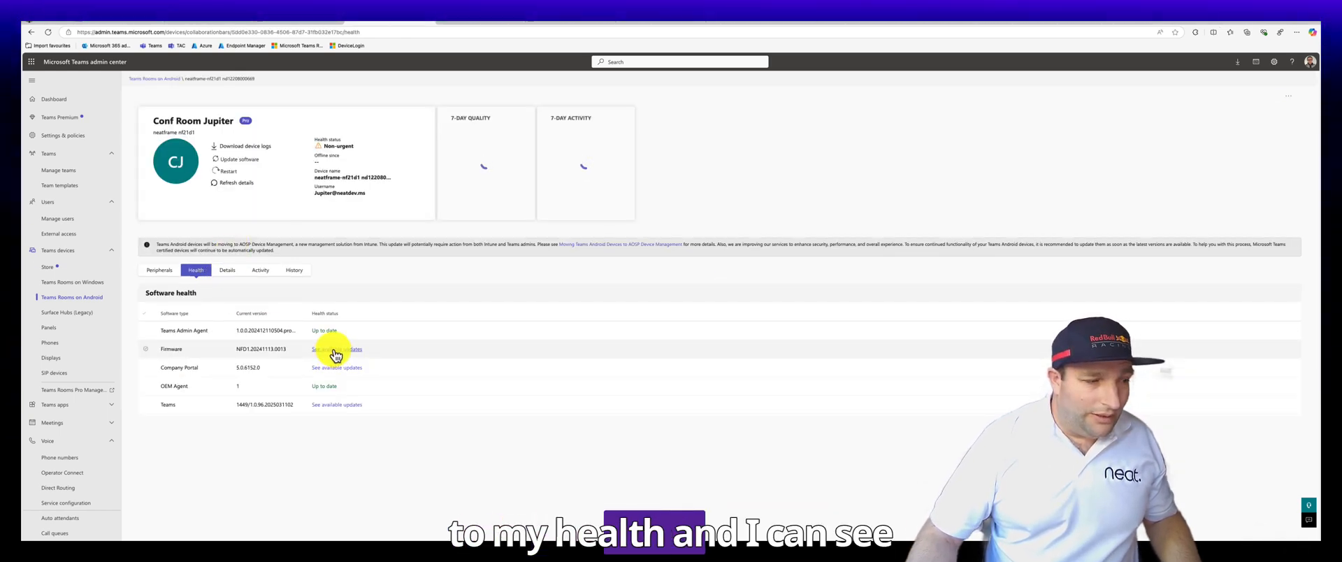
click(337, 349)
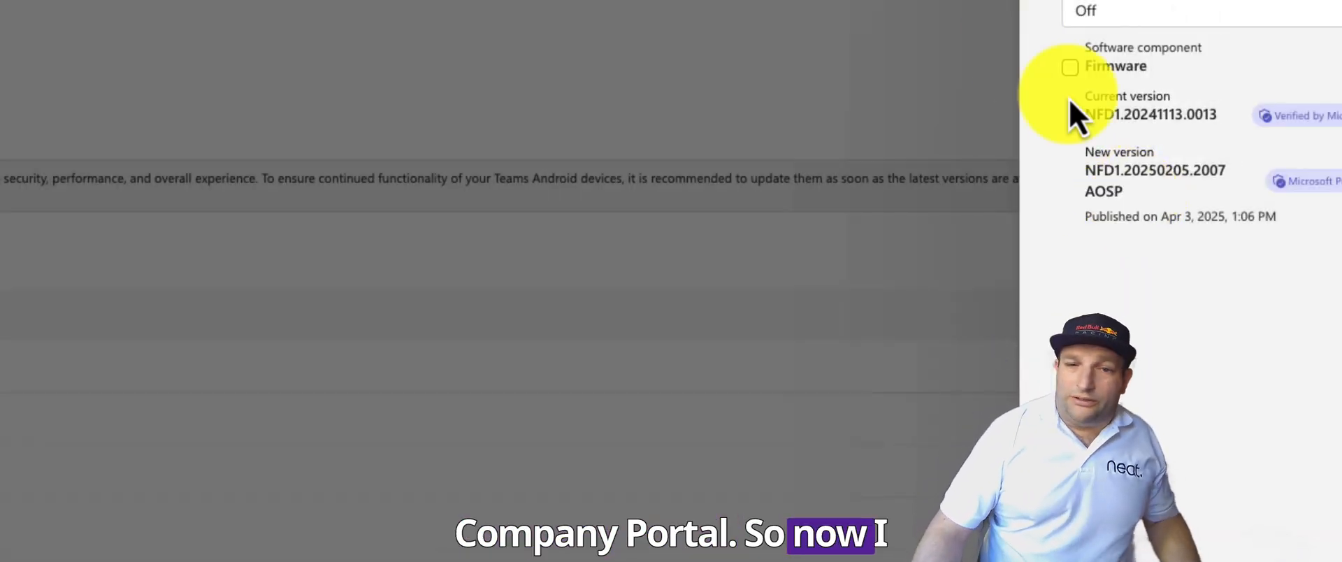
click(1069, 67)
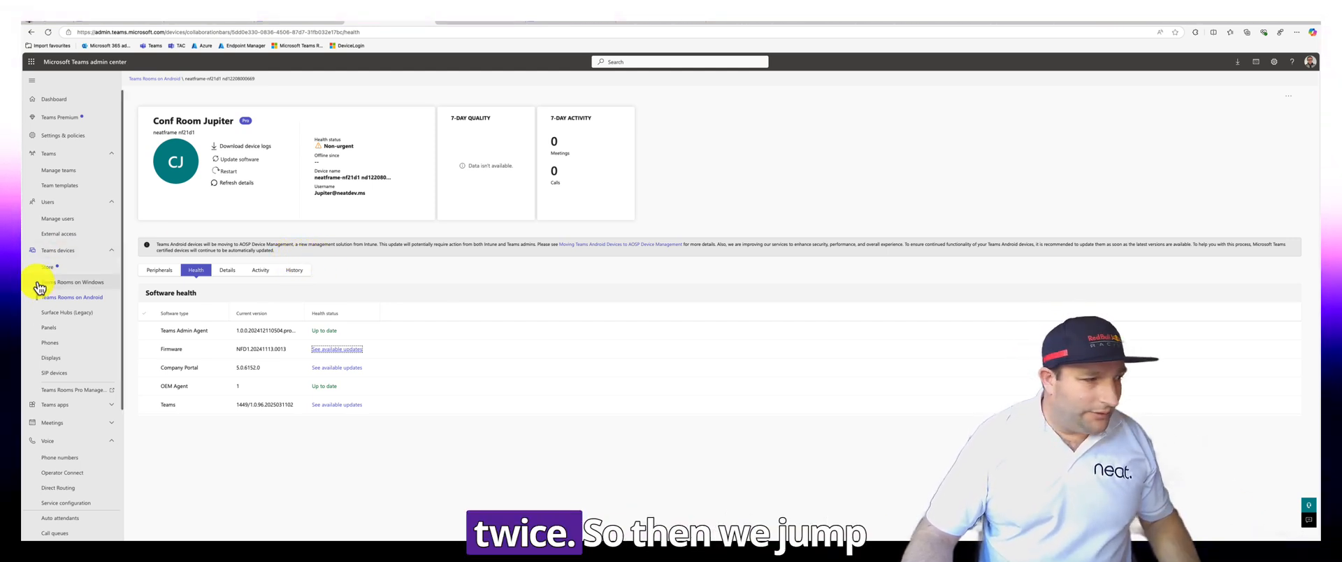
Step: Switch to the Touch consoles list and view the Conf Room Jupiter console's available firmware updates
click(71, 296)
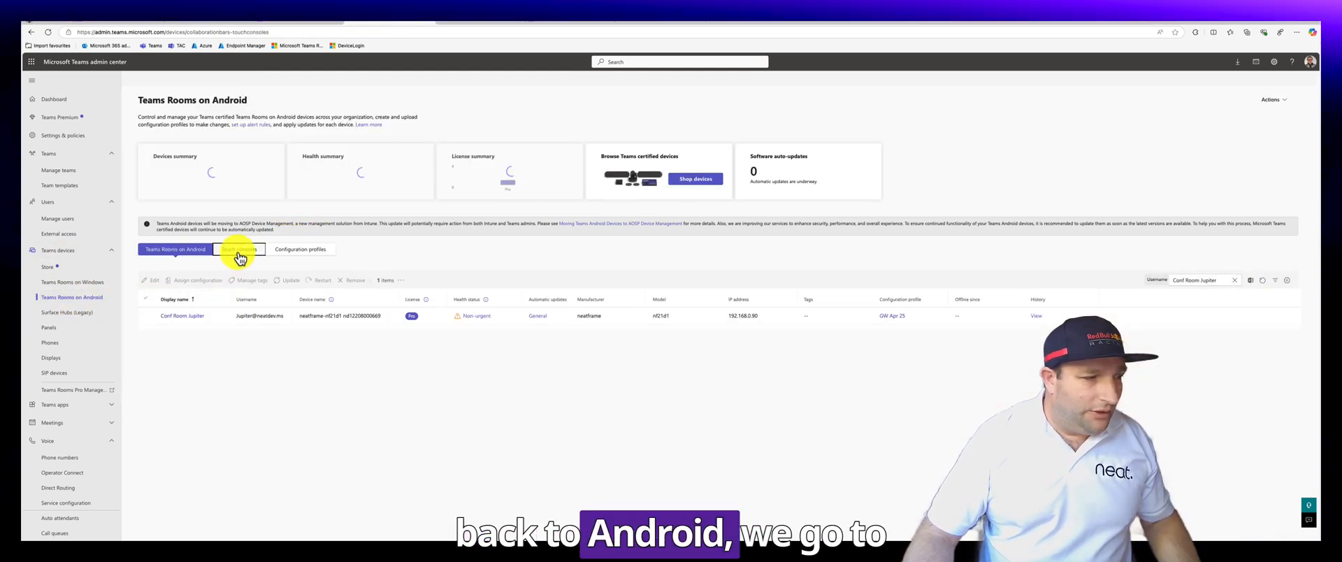
click(242, 248)
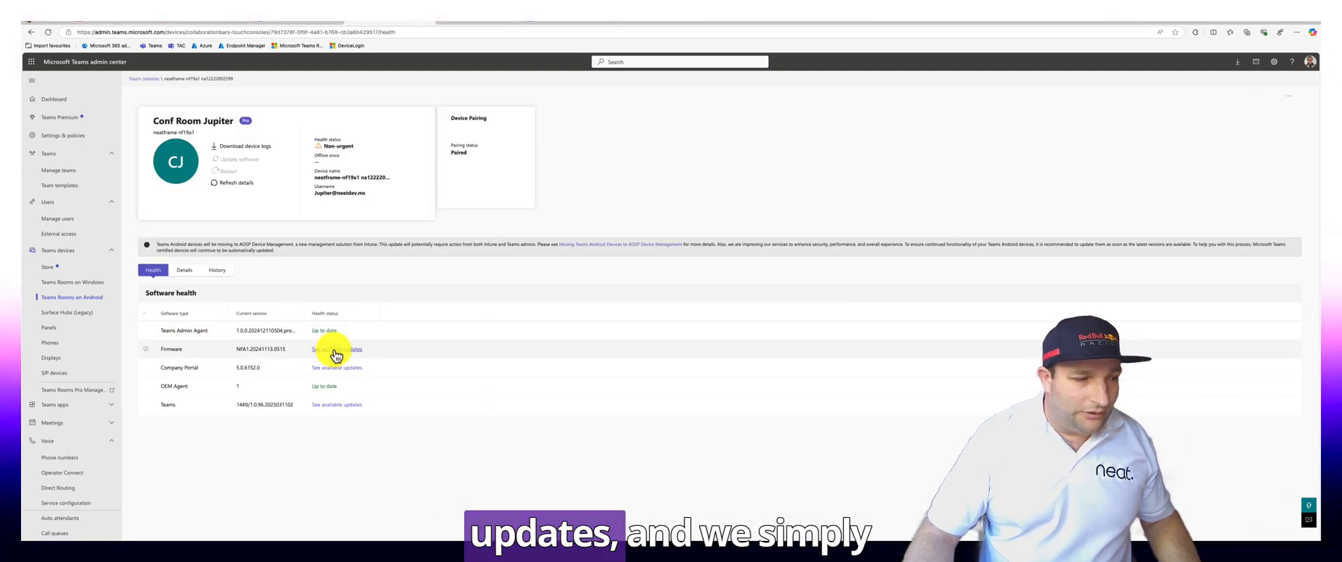
click(337, 350)
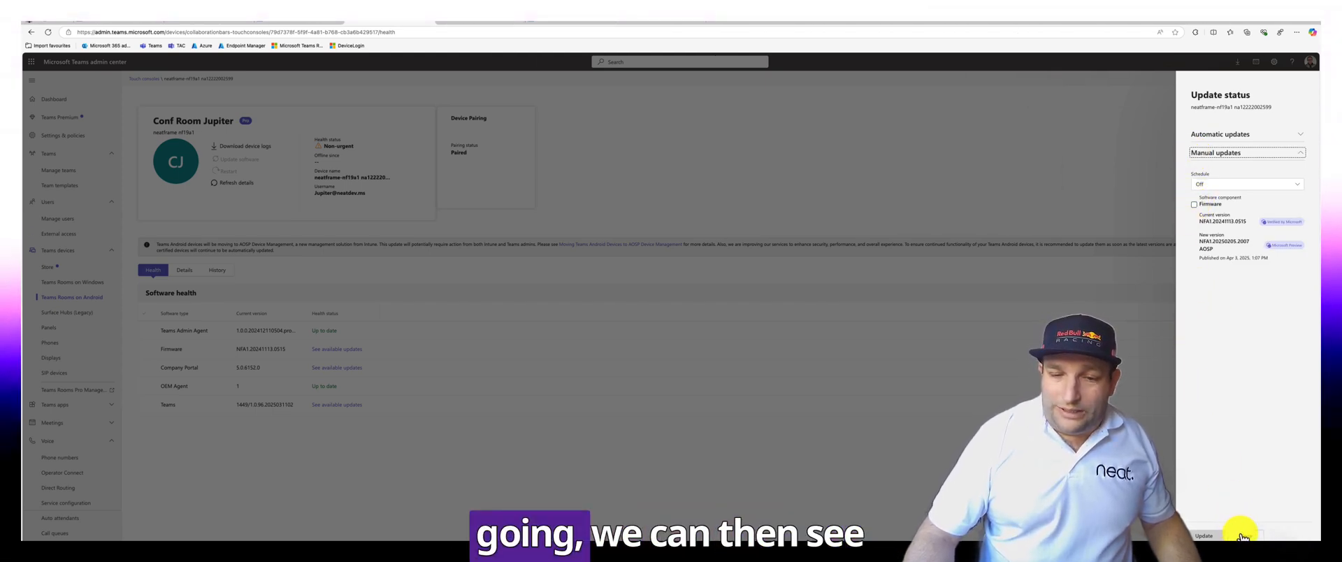
Step: Start the console's AOSP firmware update and check it shows as queued in History
click(217, 270)
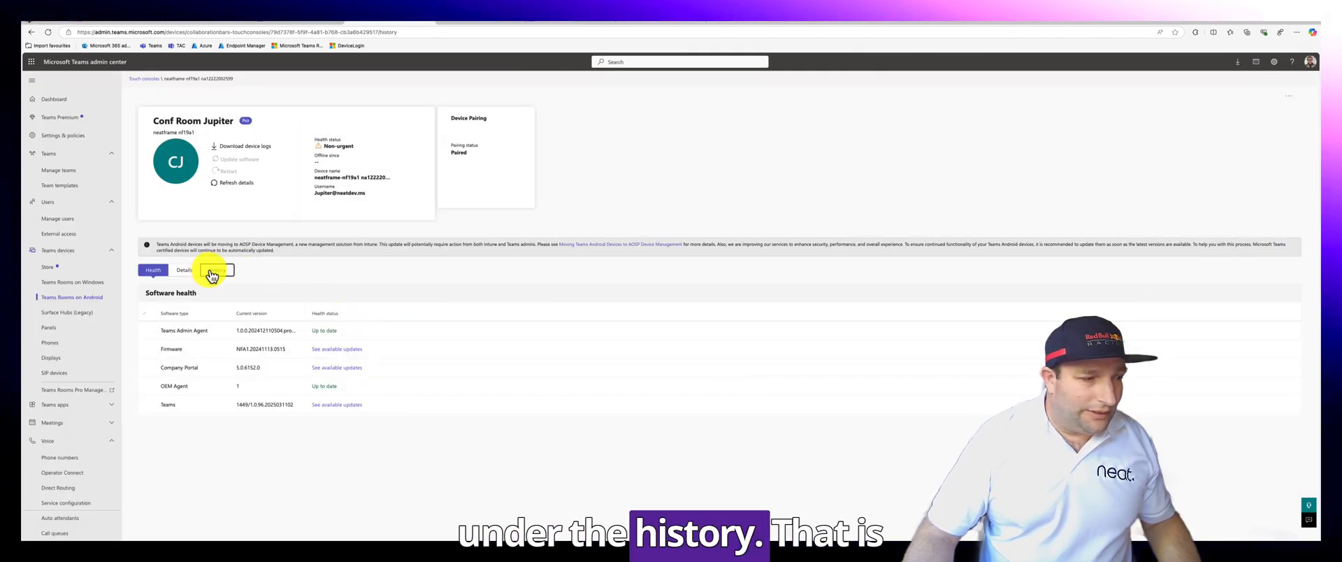
click(218, 270)
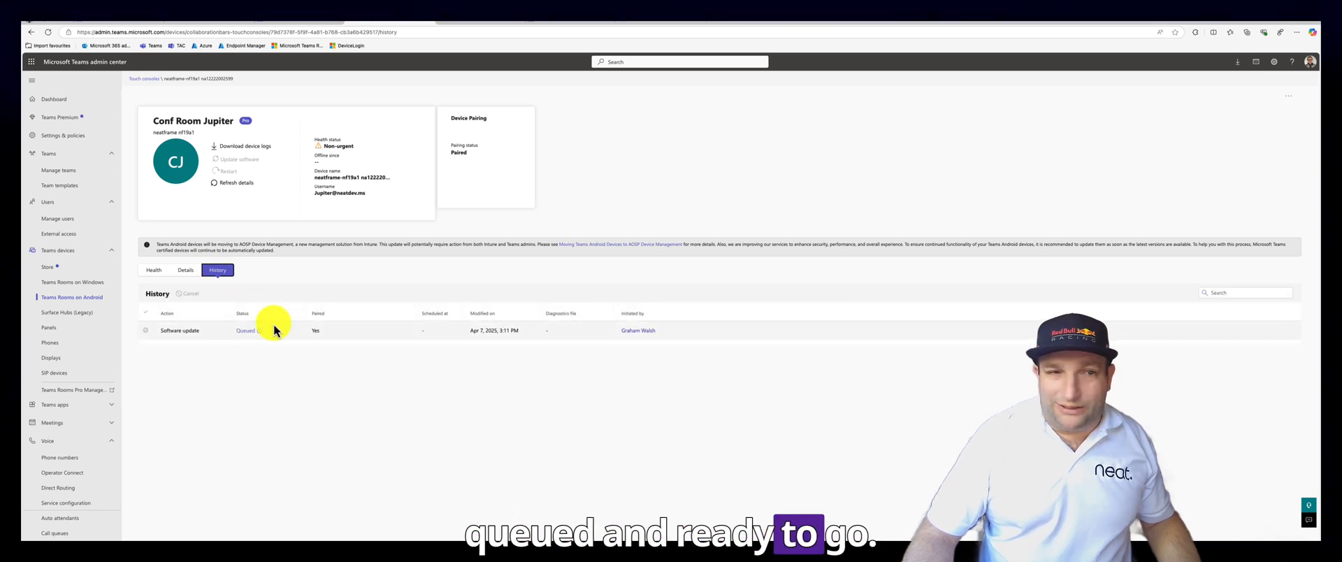
click(72, 297)
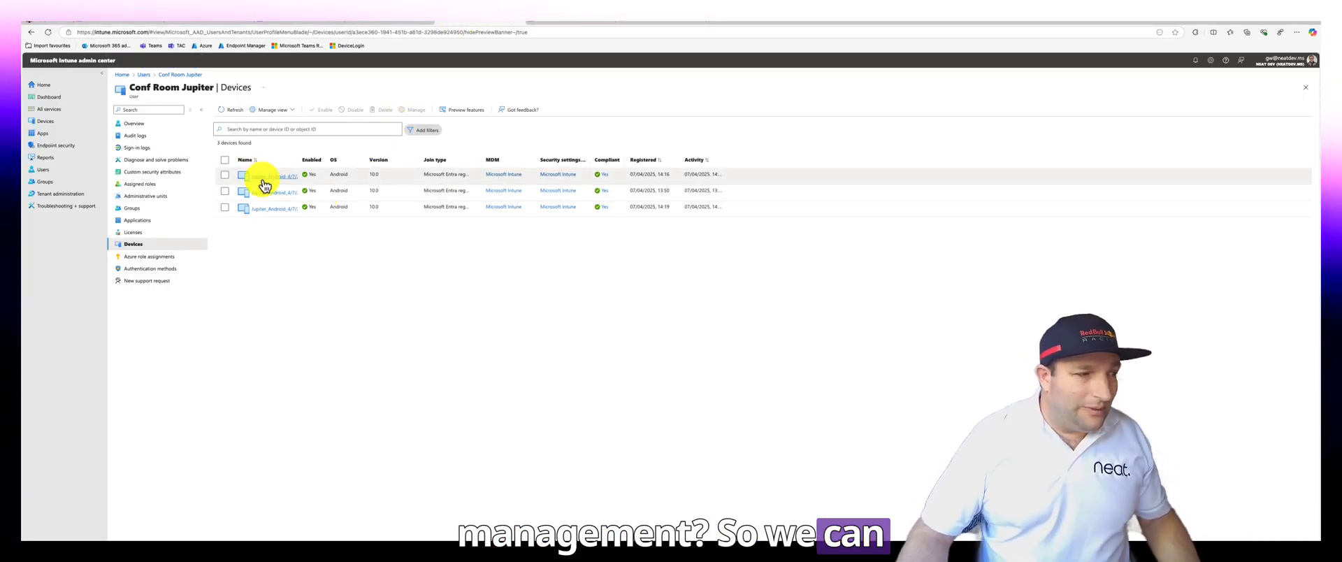
Step: Open the Jupiter_Android device record in Intune and view its detailed overview
click(274, 175)
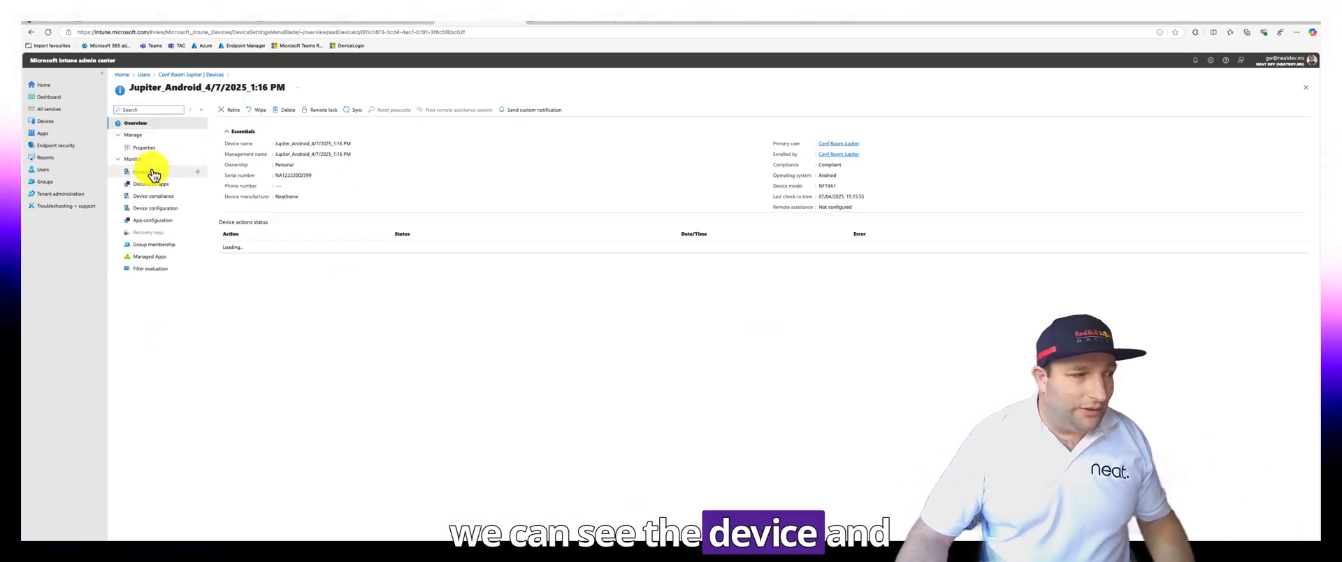
click(144, 170)
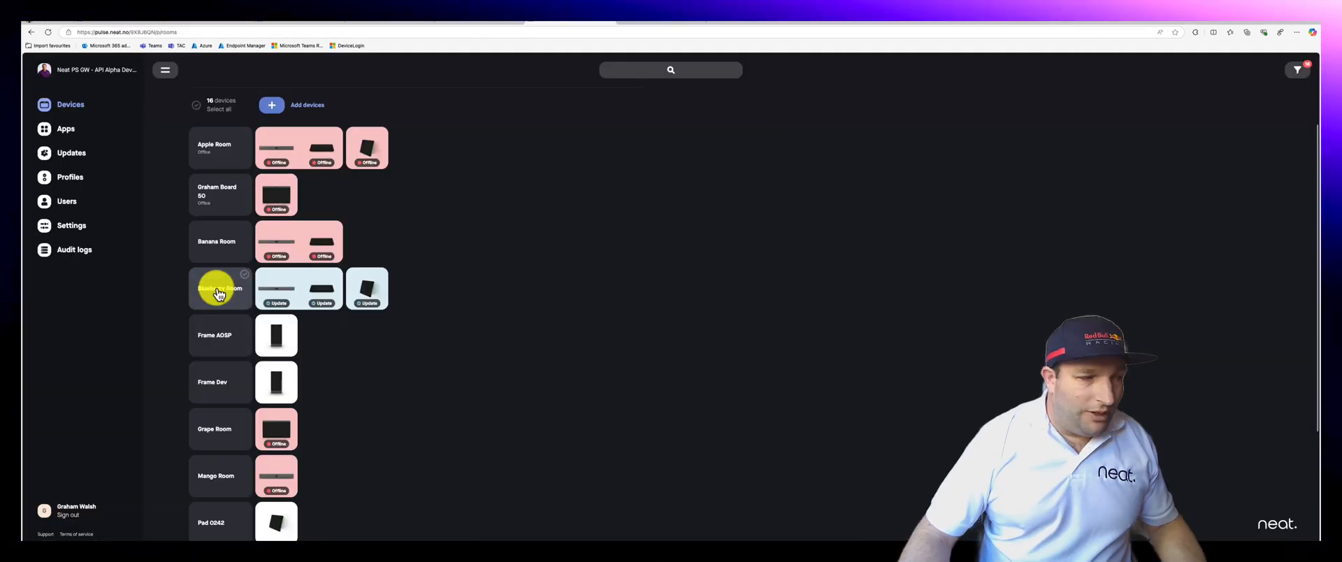
Step: Open Blueberry Room in Neat Pulse and select its Neat Bar Pro and Neat Pad device card
click(220, 288)
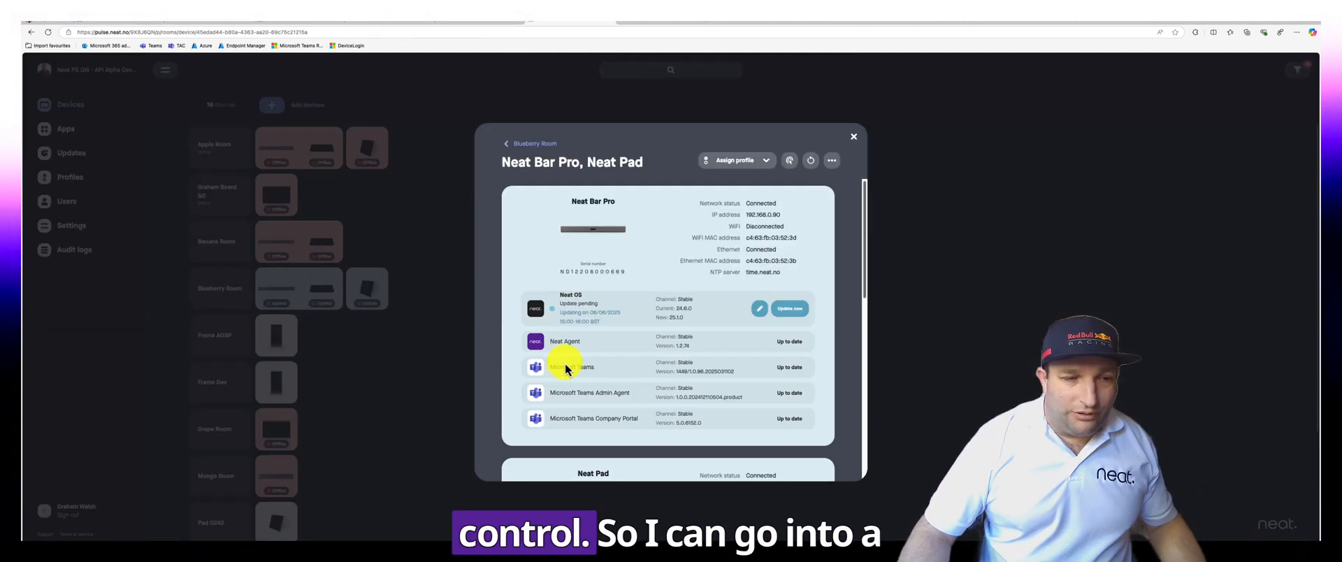
click(788, 159)
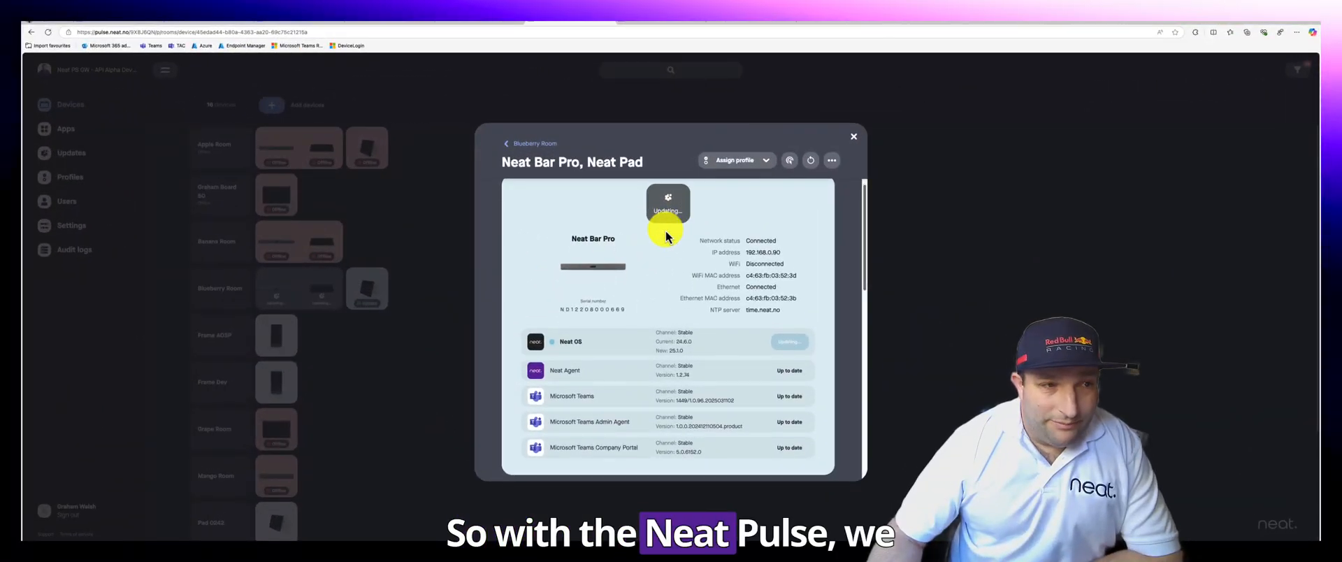
Step: Open Conf Room Jupiter in Teams admin center and view its still-empty update history
scroll(down, 3)
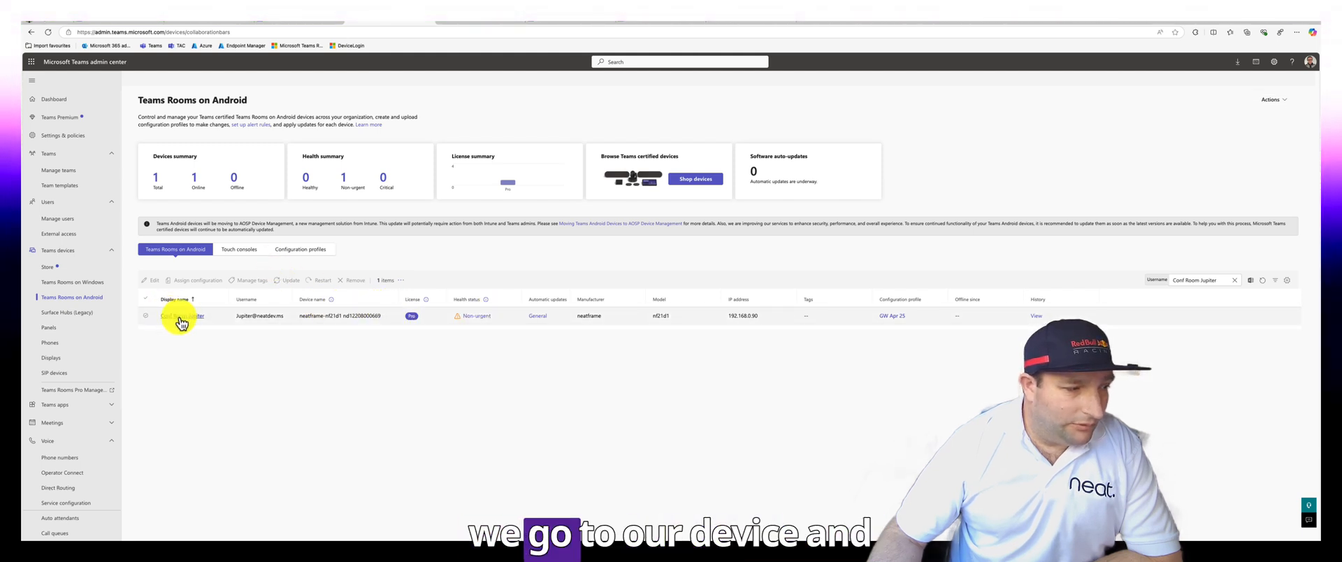
click(181, 316)
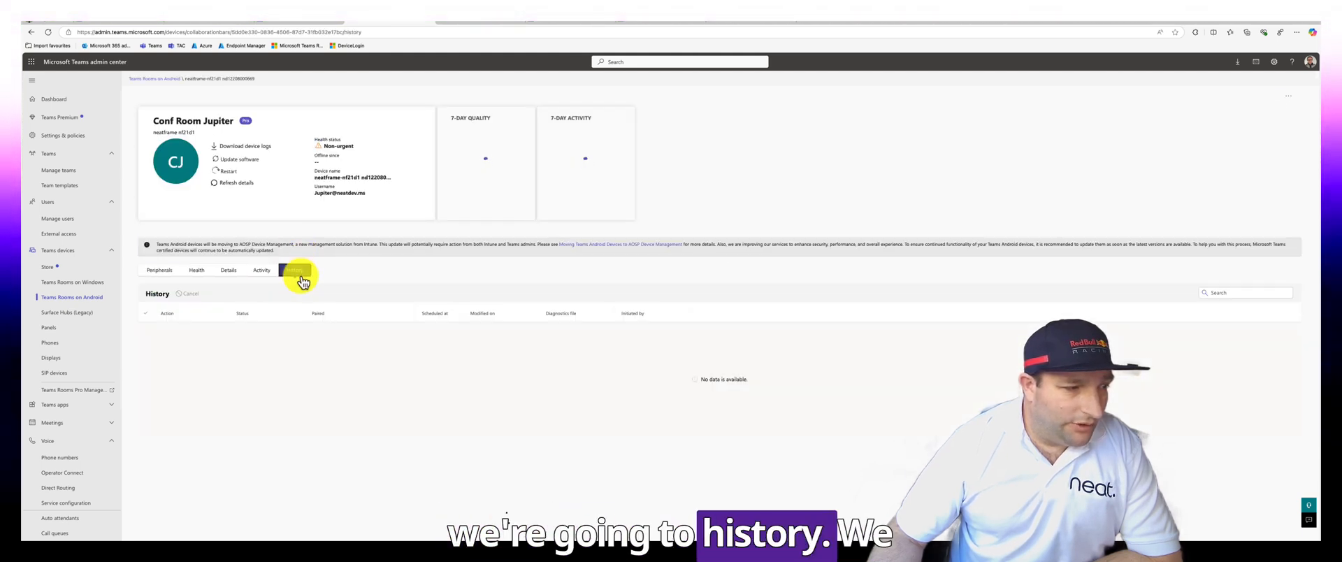
click(295, 270)
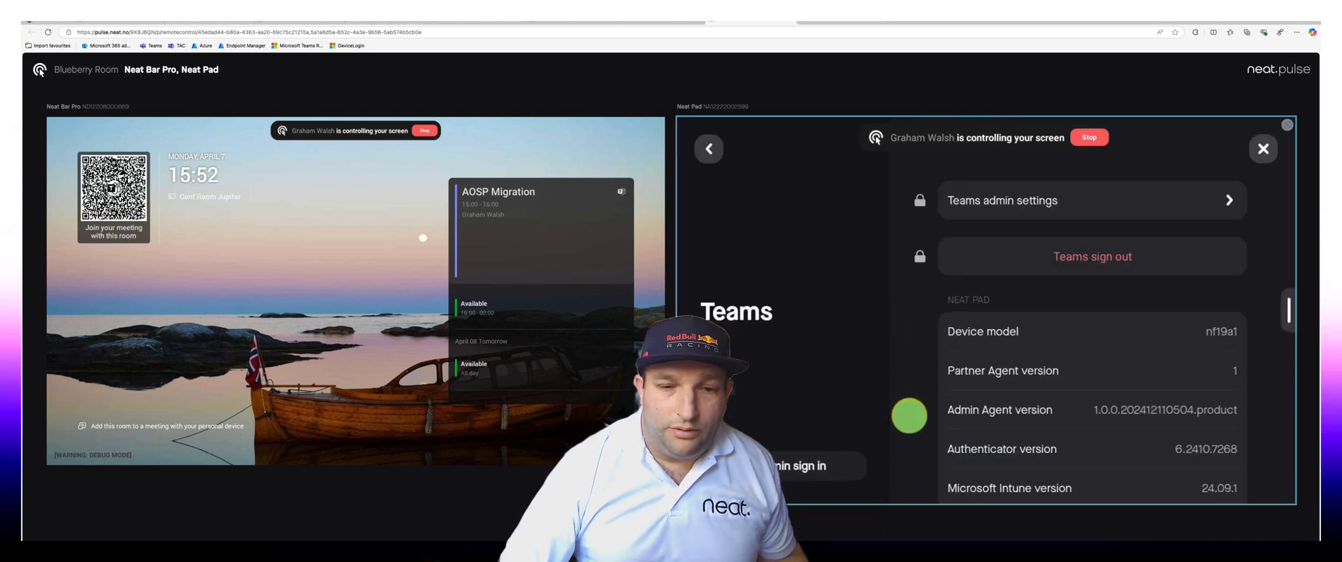
Step: Scroll through the Pad and Bar software versions (Authenticator 6.2410.7268, Intune 24.09.1) and back out of Pad settings
scroll(down, 3)
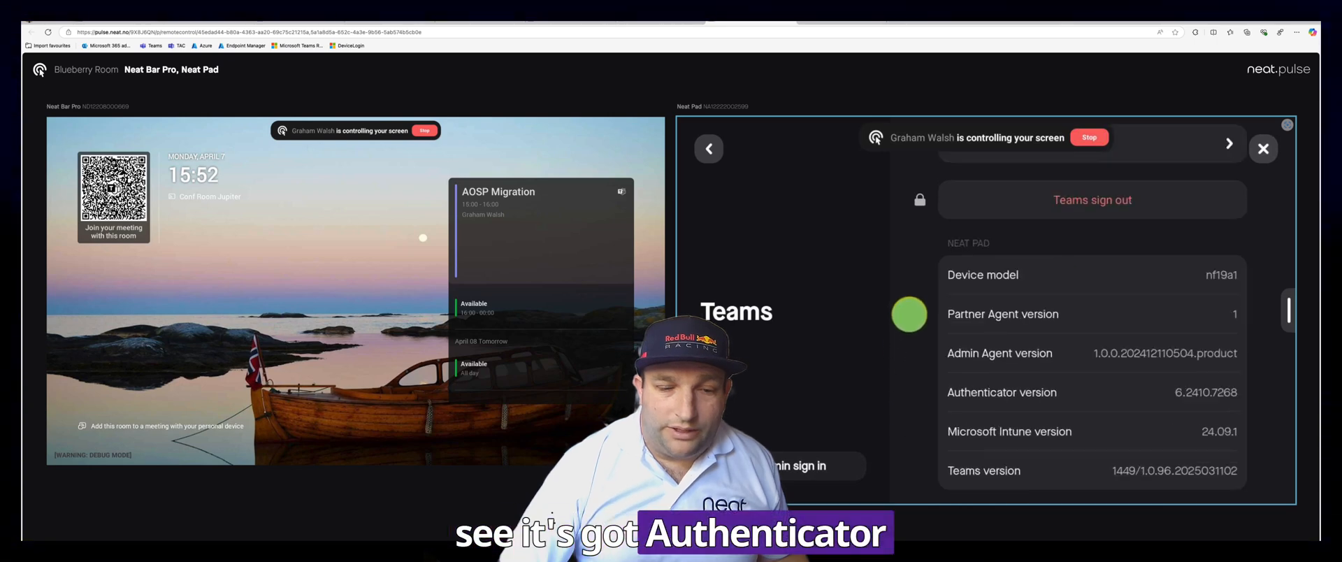
scroll(down, 3)
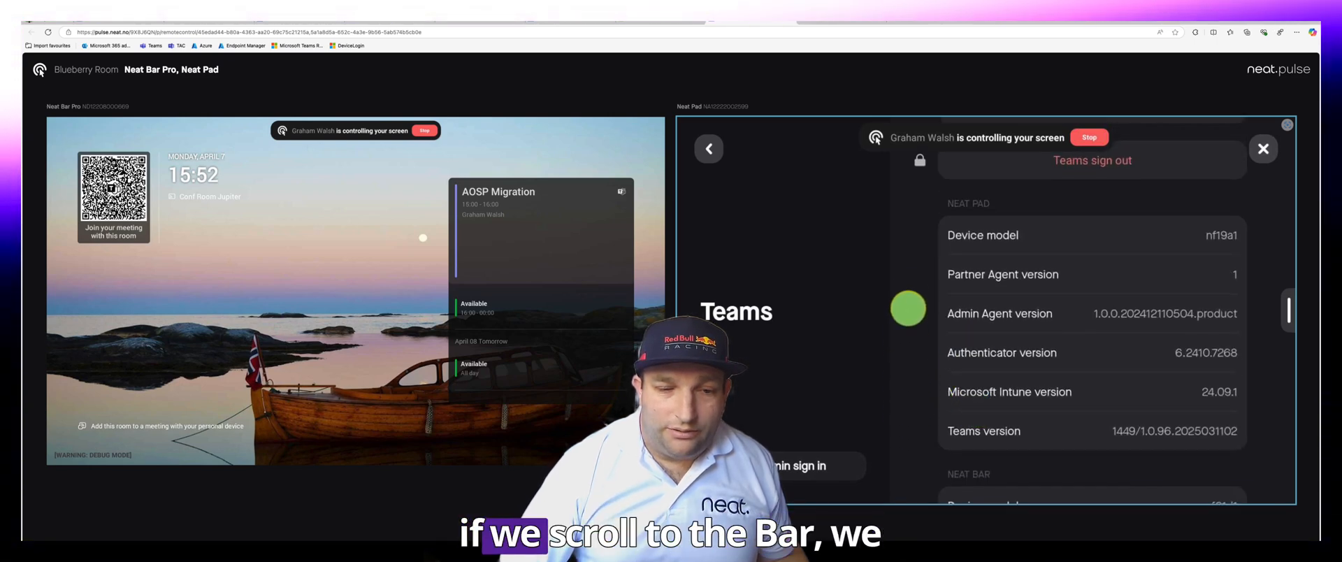
scroll(down, 3)
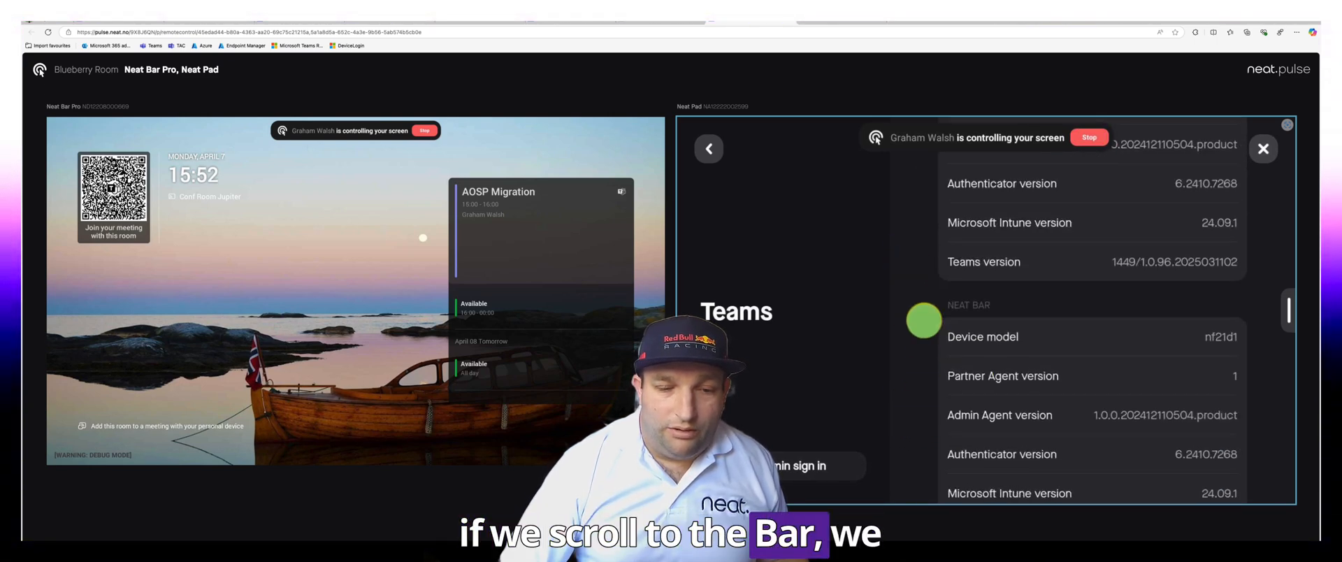
scroll(down, 3)
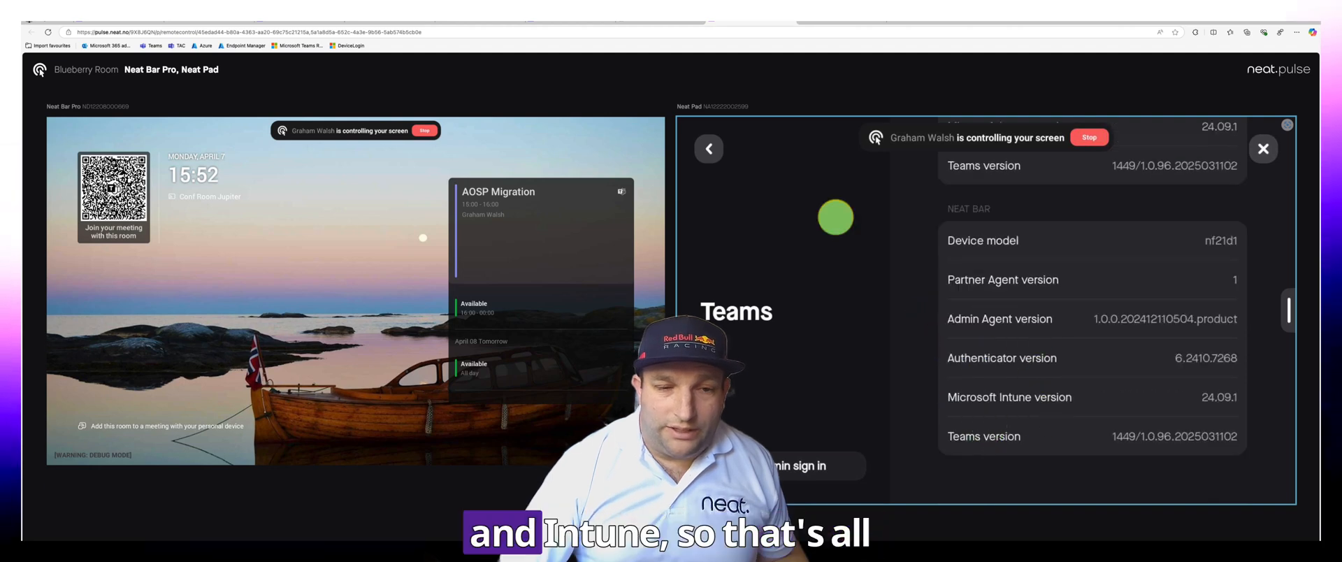
mouse_move(1246, 193)
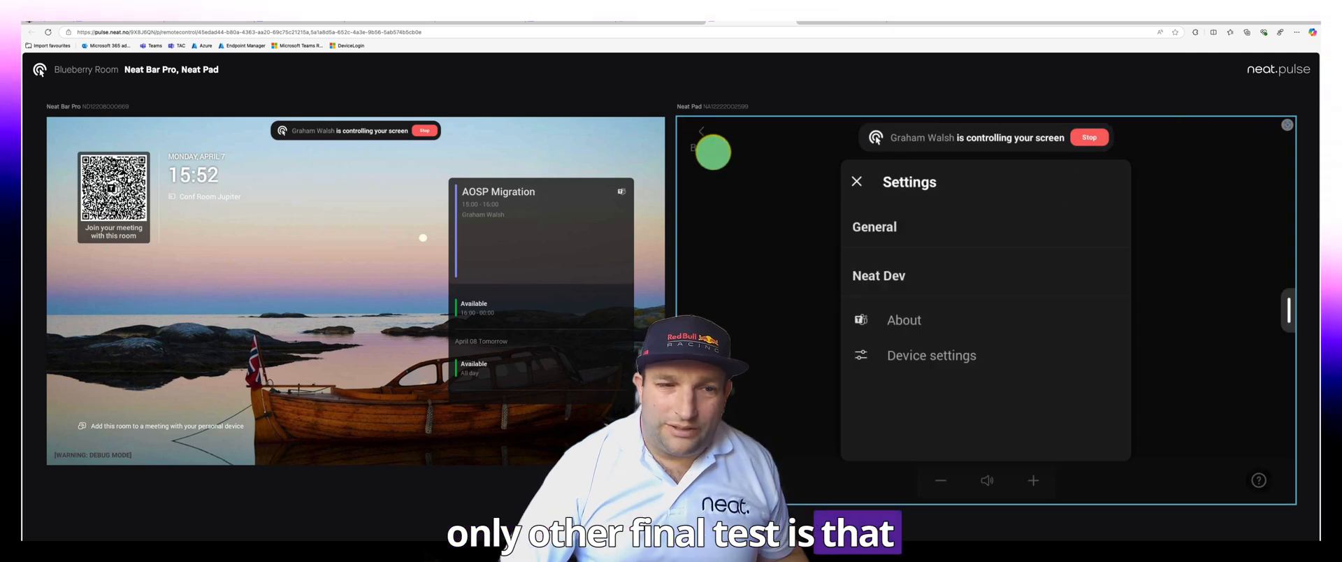
click(855, 182)
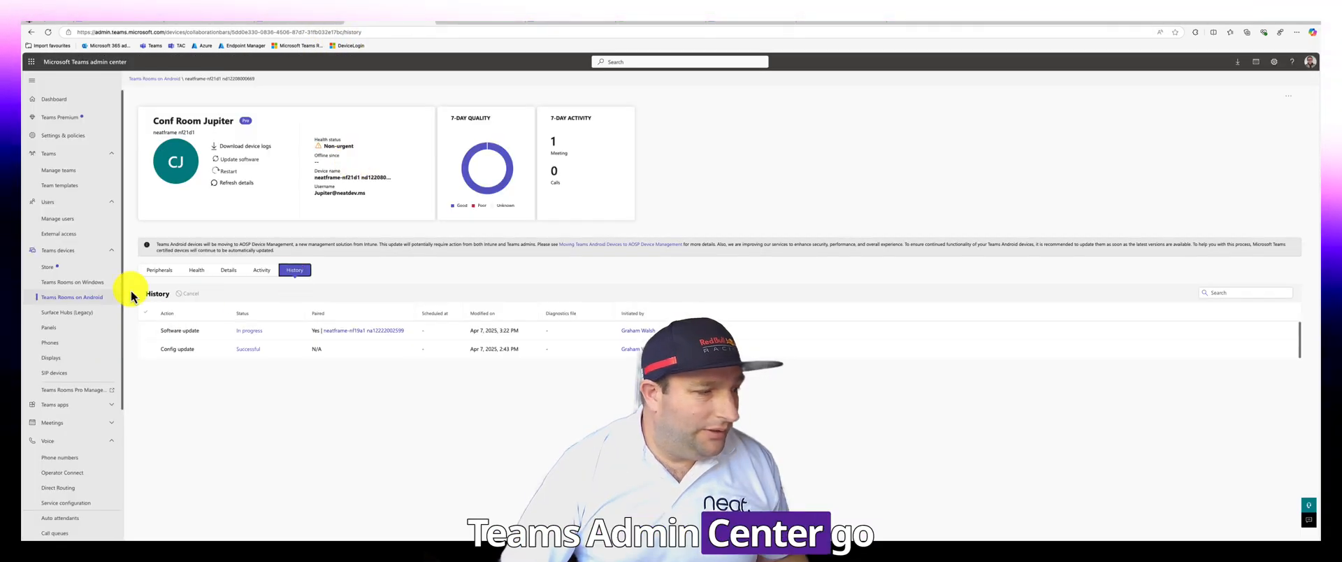
Step: Open the Conf Room Jupiter touch console from the Teams Rooms on Android Touch consoles list, now shown as paired
click(196, 270)
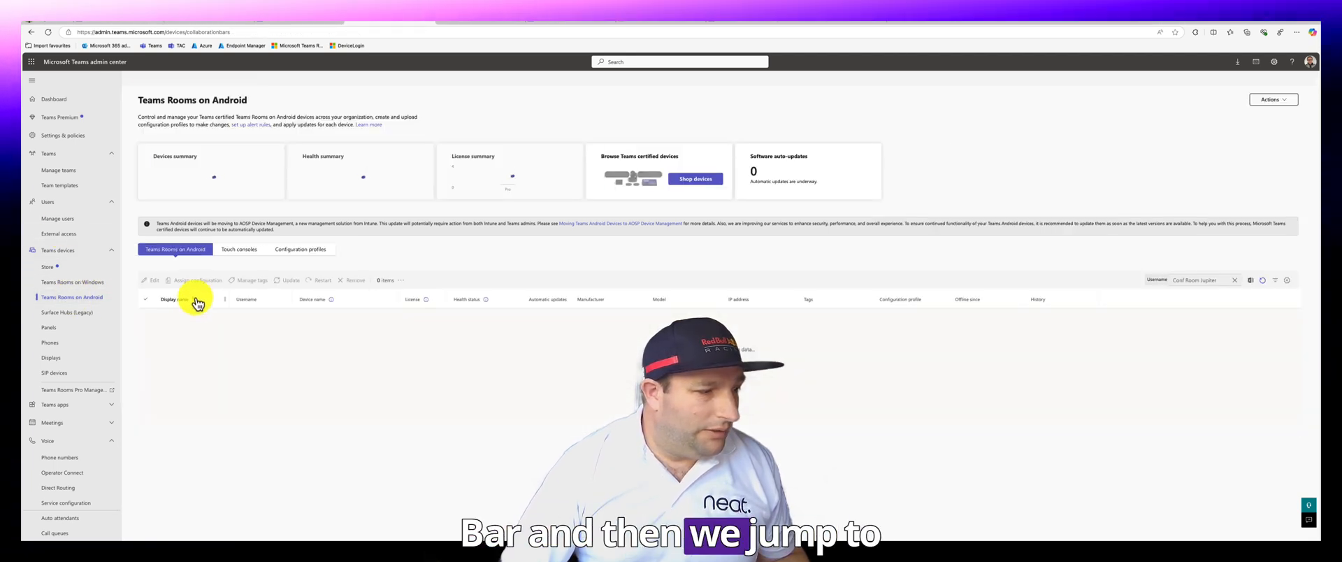
click(242, 249)
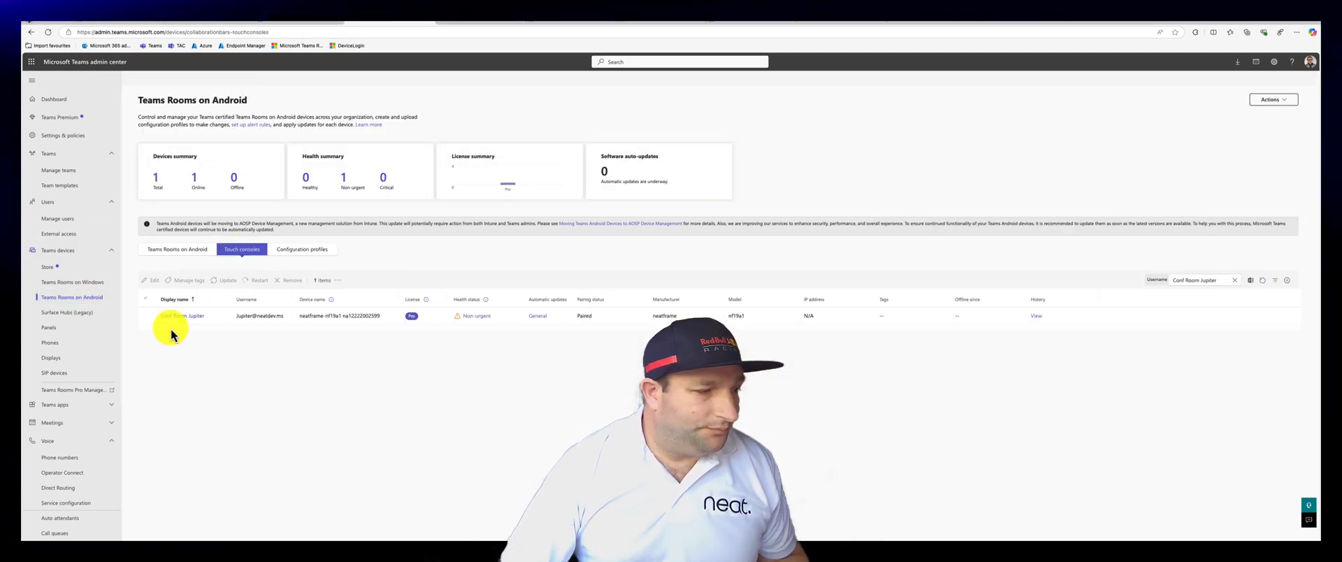
click(185, 316)
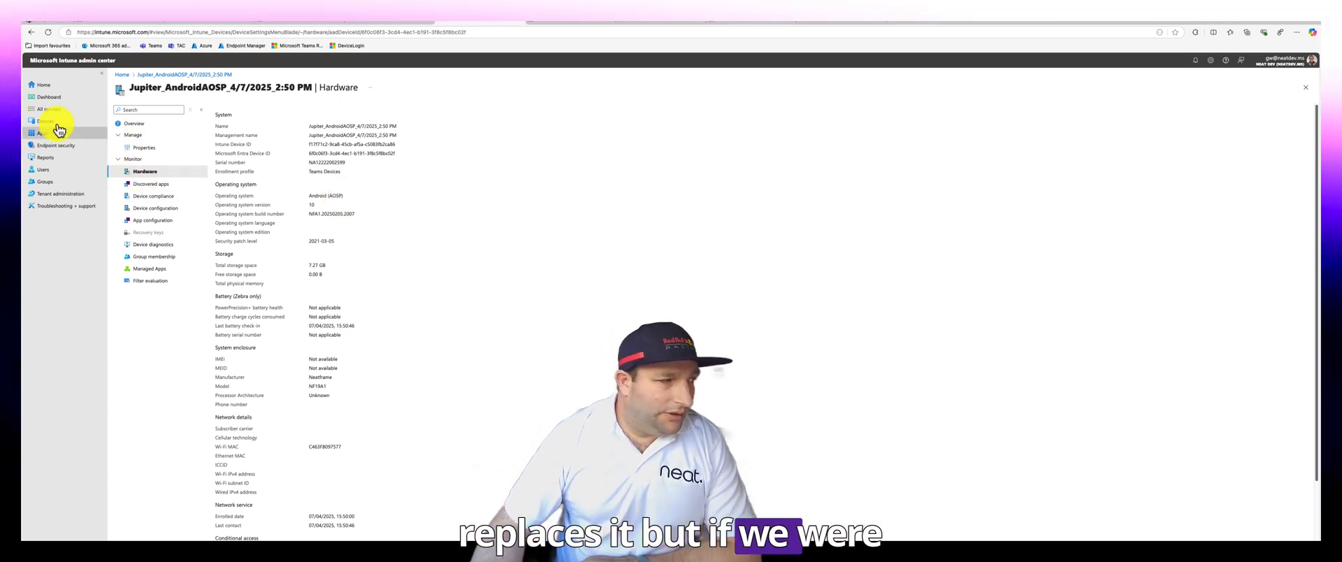
Step: Filter Intune's Android devices list by 'Jupiter', listing one AOSP and two device administrator entries
click(45, 120)
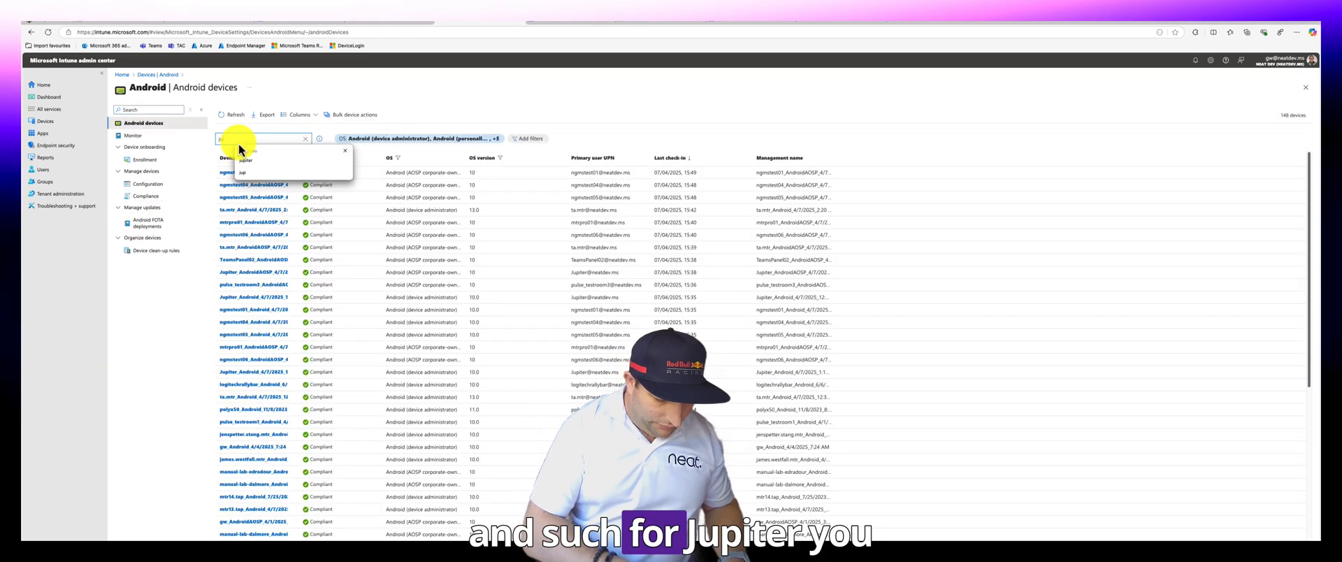
text(Jupiter)
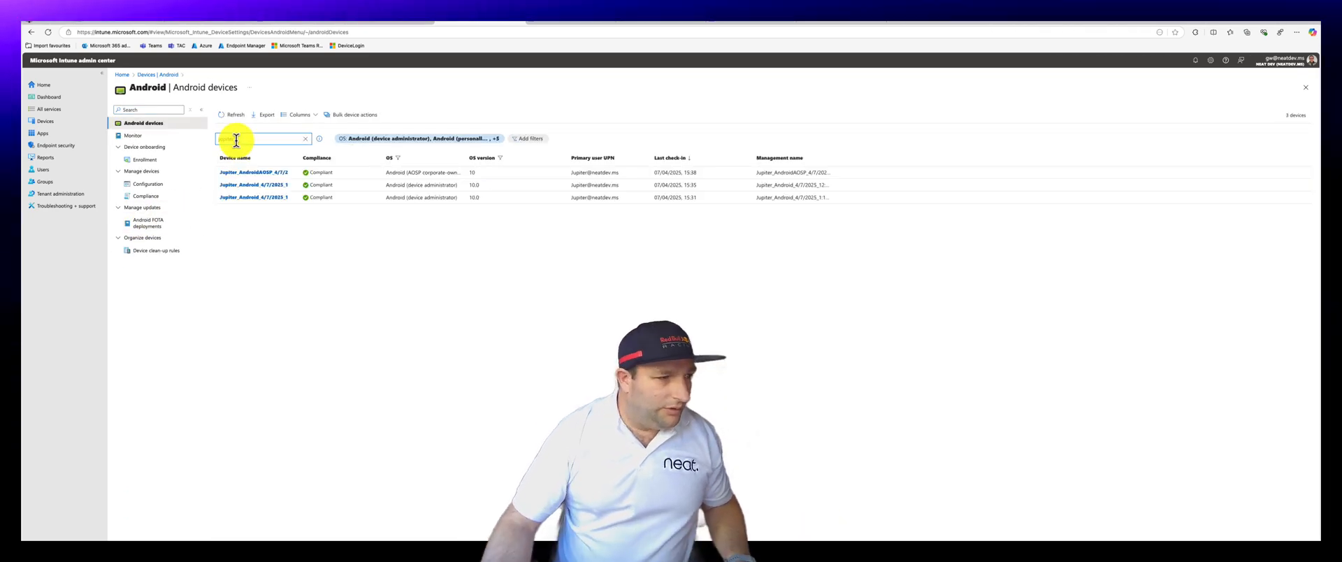
text(jupiter)
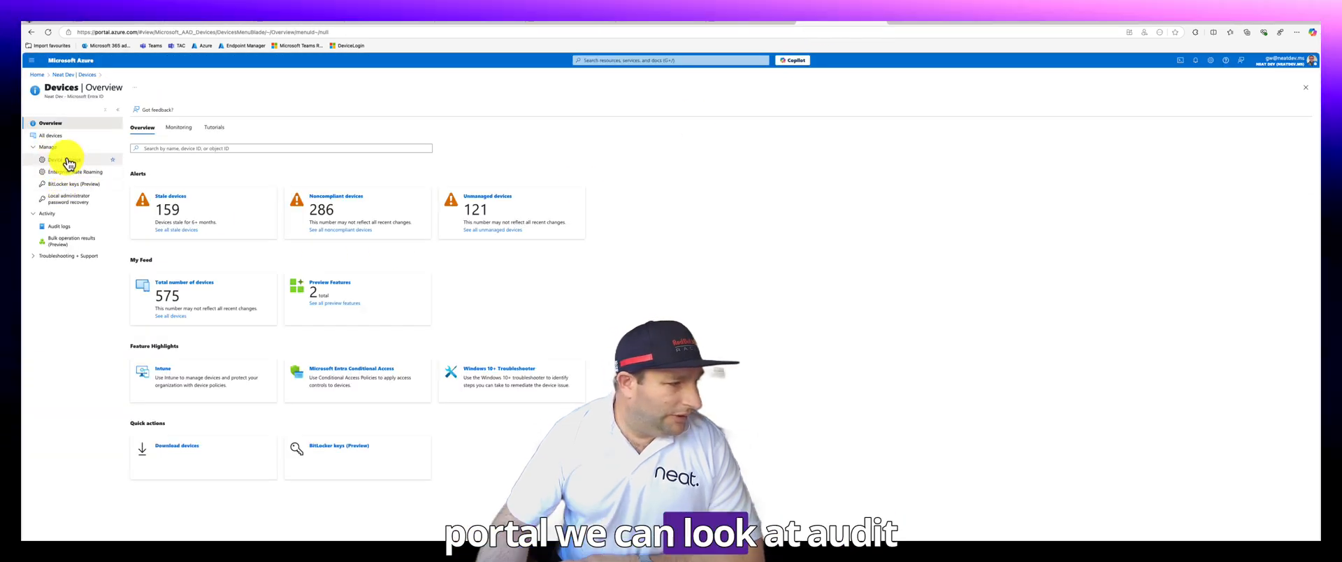
Step: Open the Entra device Audit logs under Activity, listing recent Update device events
click(59, 227)
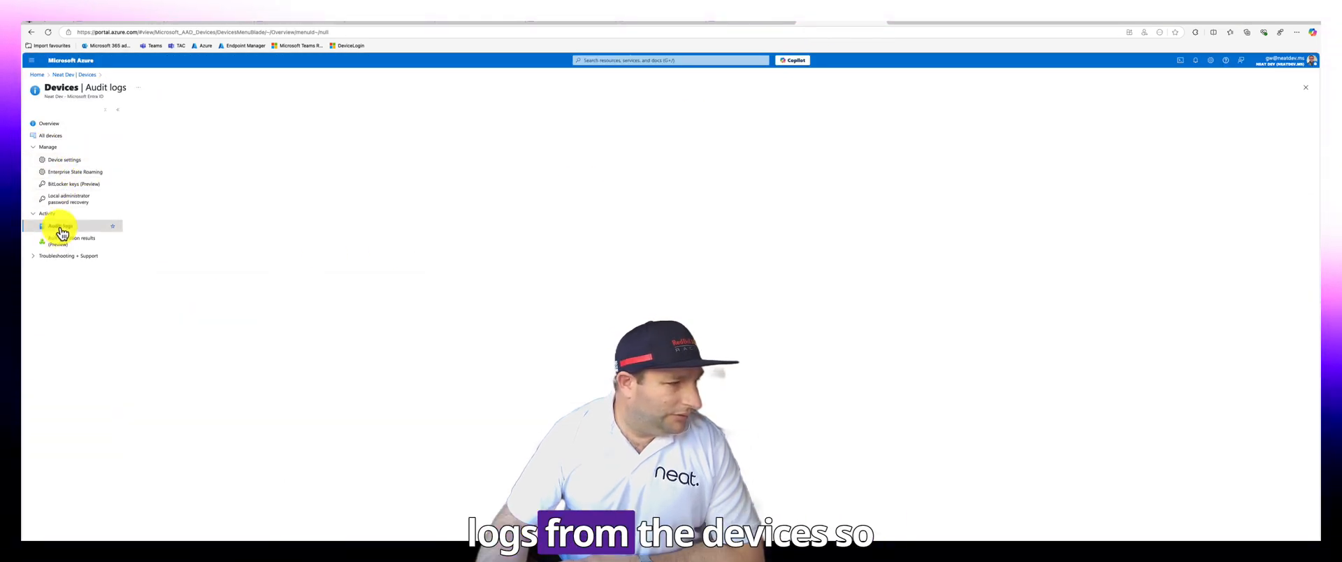
click(60, 227)
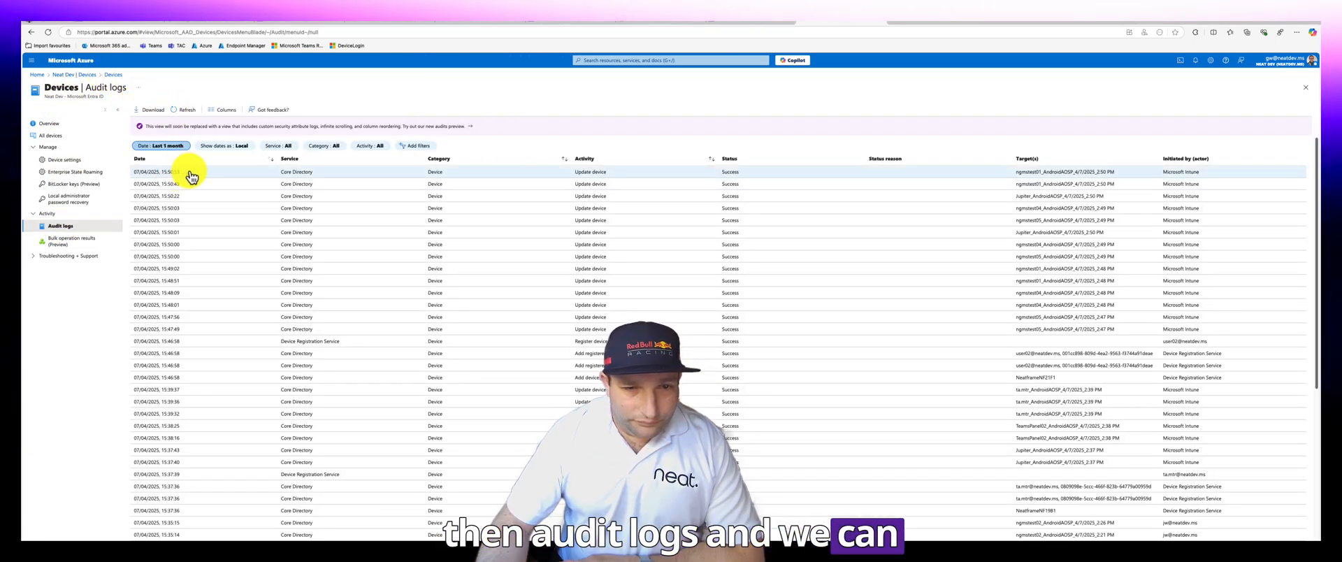
Step: View the Jupiter device's Update device audit entry with OS type changed from Android to AndroidAOSP
click(162, 171)
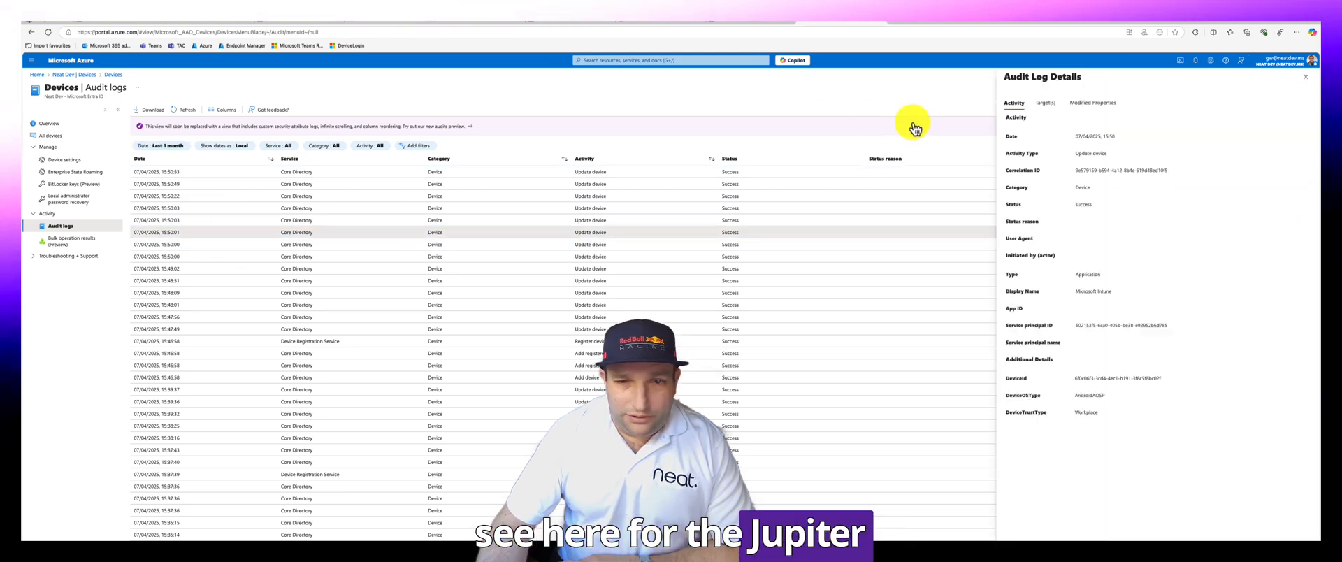
click(1094, 102)
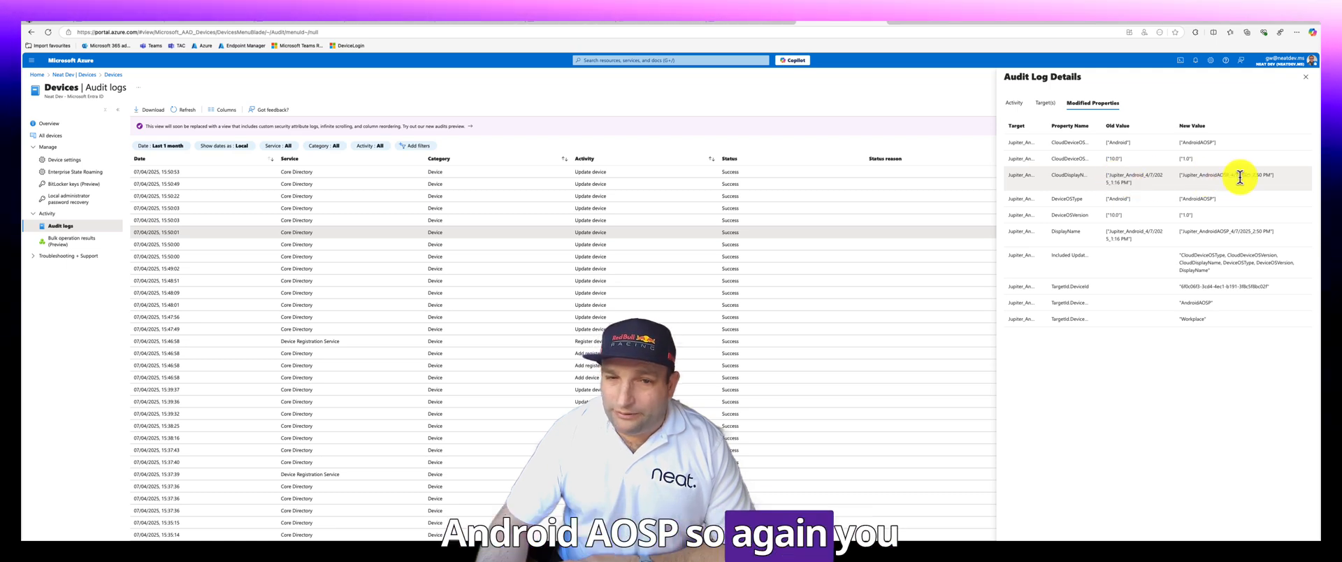
mouse_move(974, 85)
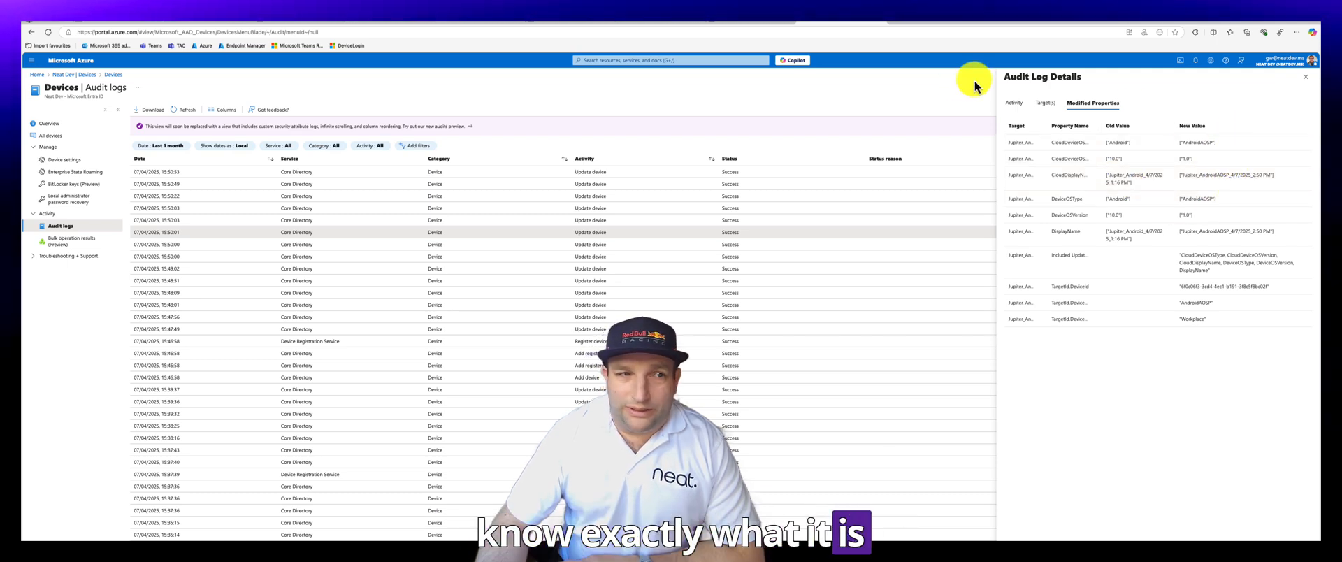